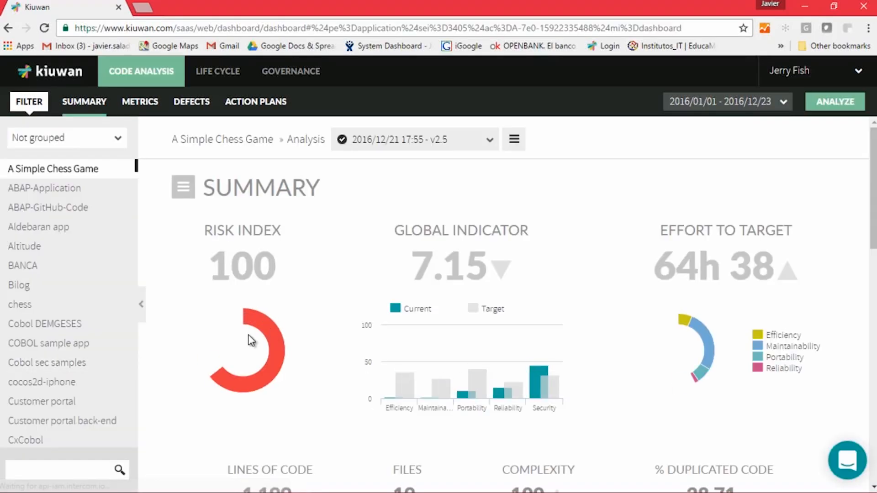
View the defects breakdown: 554 defects, 64 violated rules, 11 very high priority.
{"action": "left_click", "coordinate": [192, 102]}
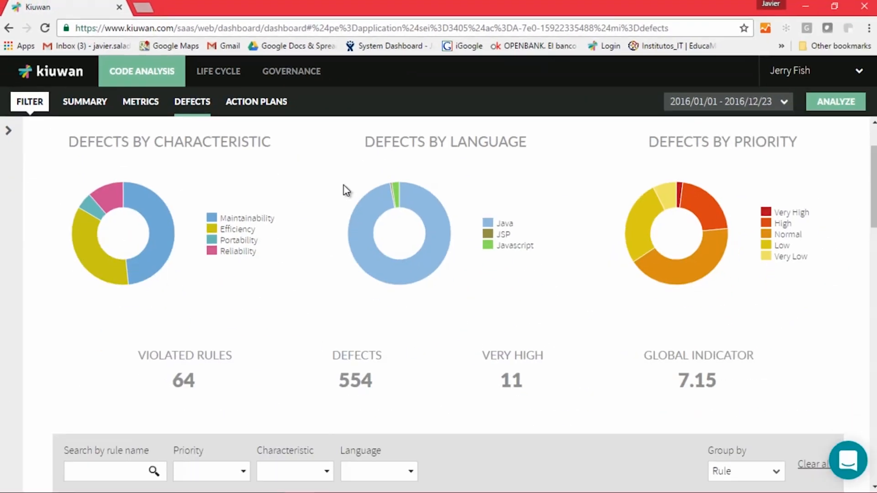
{"action": "scroll", "scroll_direction": "down", "scroll_amount": 3}
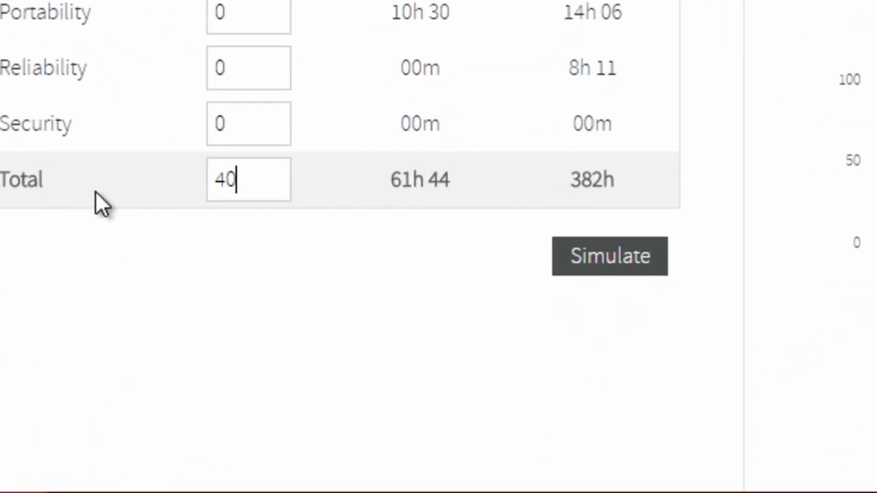
Simulate effort for a total target of 40, then return to the chess game summary.
{"action": "left_click", "coordinate": [575, 383]}
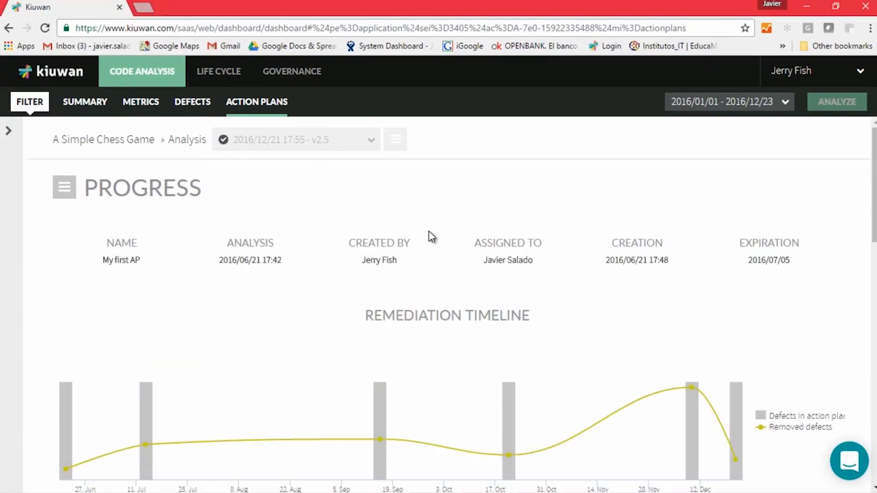
{"action": "left_click", "coordinate": [85, 103]}
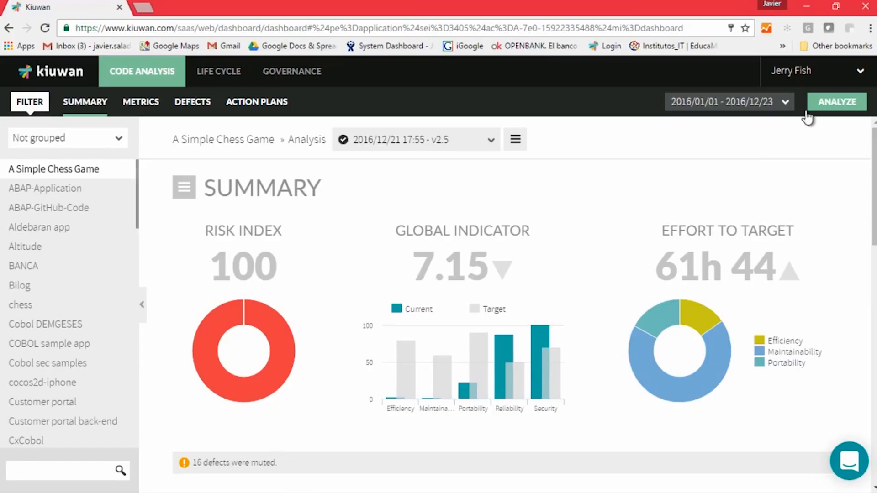
Start a new analysis, revealing the Kiuwan Local Analyzer download option.
{"action": "left_click", "coordinate": [837, 102]}
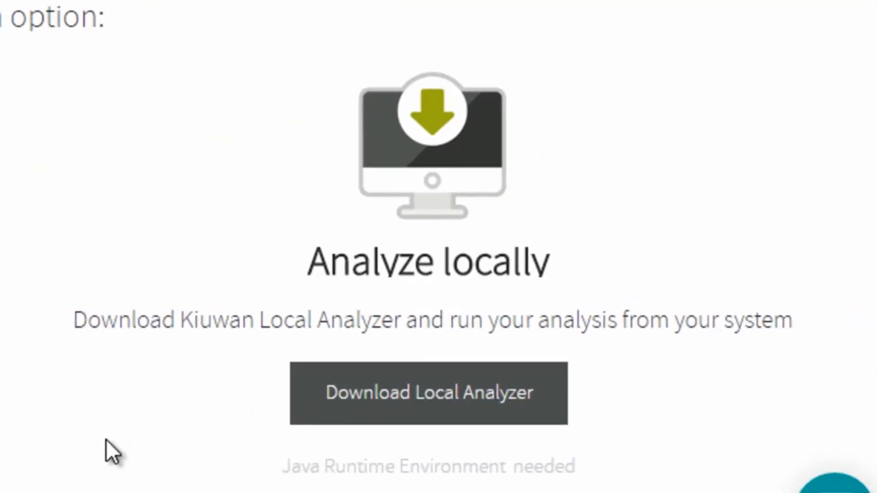
{"action": "mouse_move", "coordinate": [166, 296]}
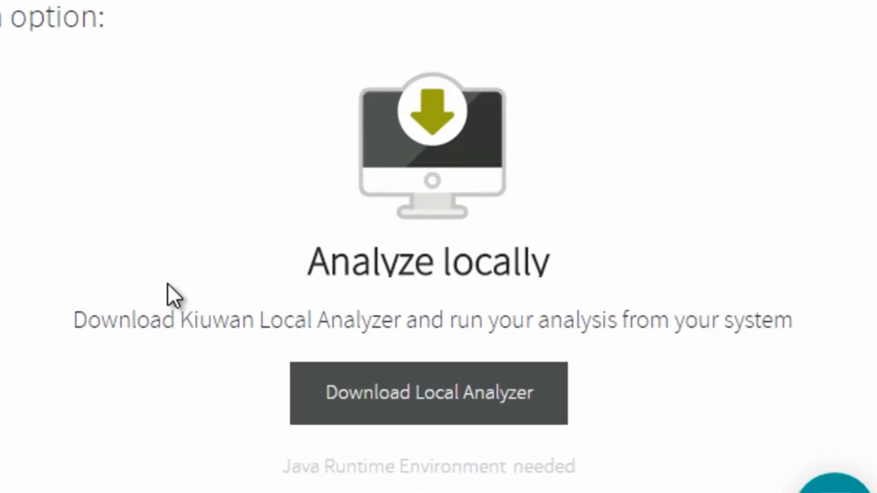